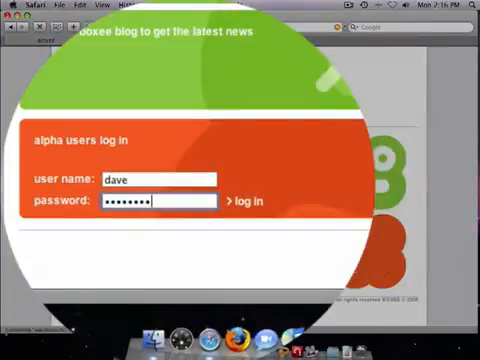
- Log in to the Boxee alpha users area as dave and view the welcome feed
left_click(240, 204)
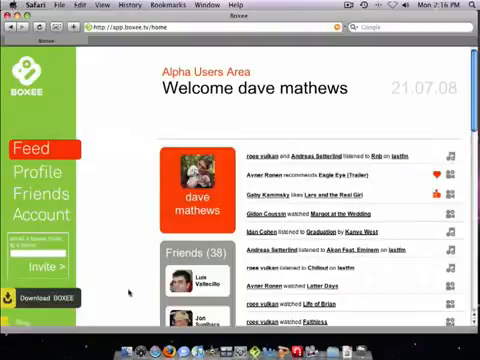
scroll("down", 3)
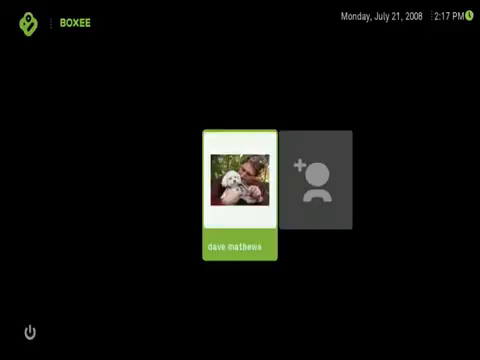
key("right")
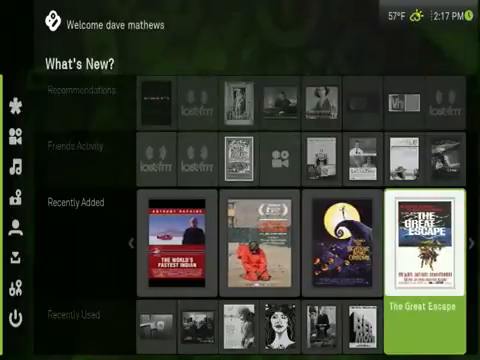
- Bring up the sidebar navigation and move down to the Video entry
left_click(416, 240)
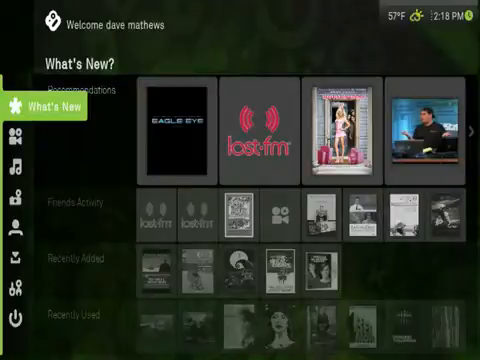
left_click(10, 128)
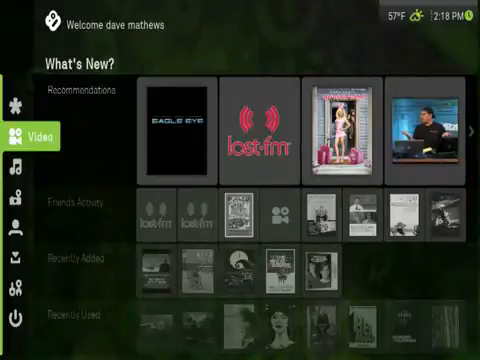
- Enter the video library and page through the movie thumbnails and descriptions
left_click(24, 136)
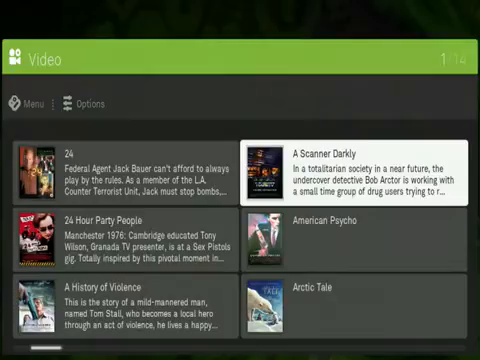
scroll("down", 3)
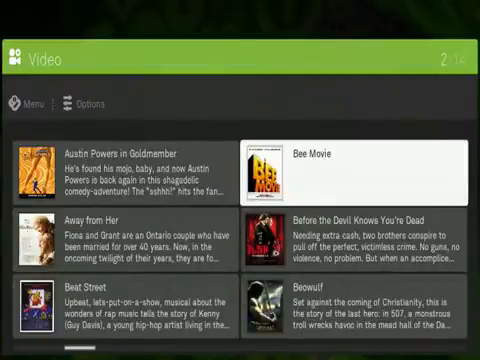
scroll("down", 3)
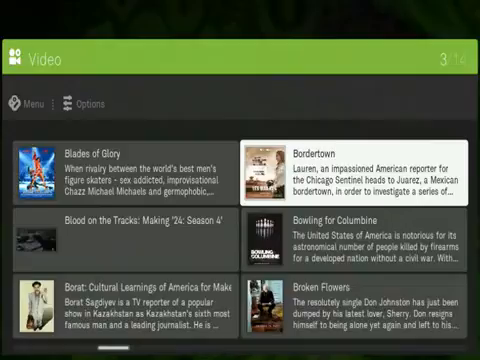
scroll("down", 3)
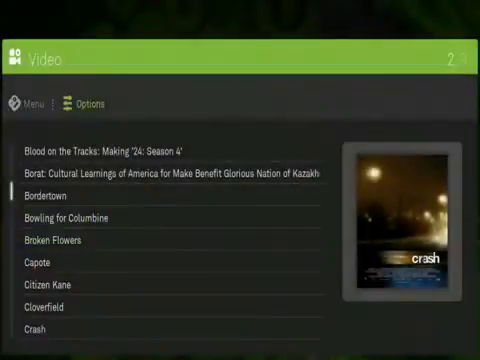
- Scroll the video list down to Eastern Promises and show its details page
scroll("down", 3)
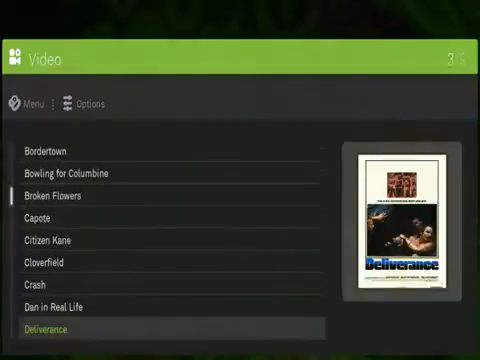
scroll("down", 3)
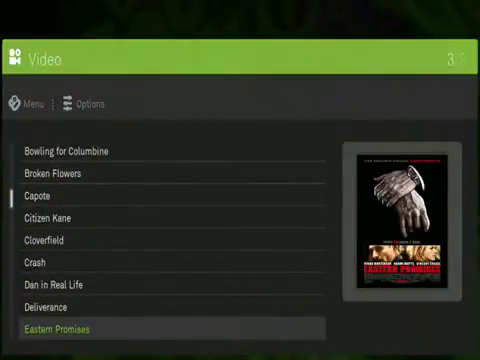
scroll("down", 3)
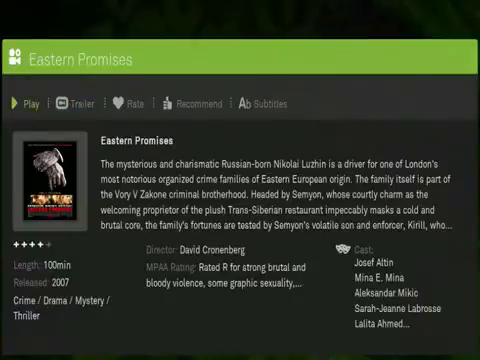
- Start playback of Eastern Promises from its info screen
left_click(18, 102)
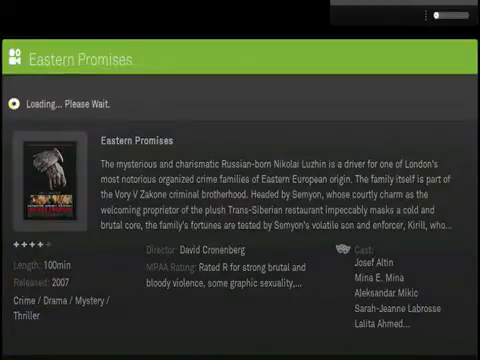
left_click(240, 180)
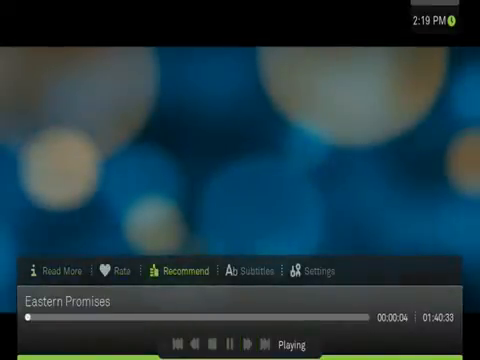
- Browse the friends Recommend list during playback, then stop and return to the video library
left_click(184, 270)
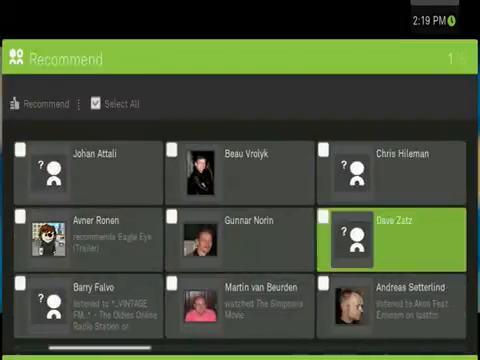
scroll("down", 3)
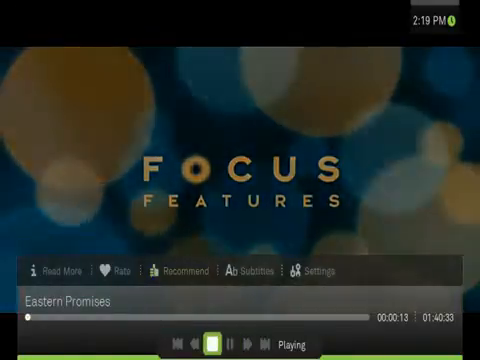
left_click(220, 344)
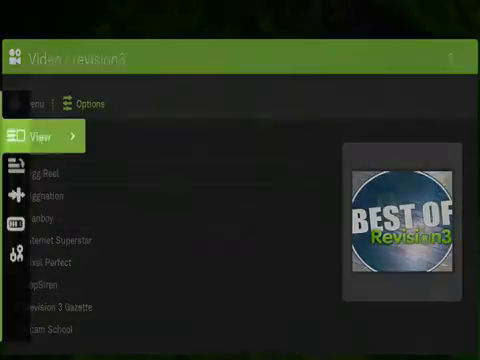
- Go back from the video library to the What's New home screen
left_click(44, 134)
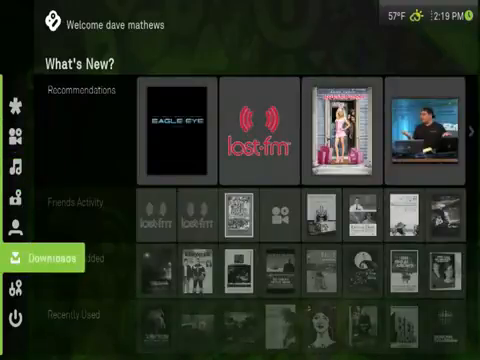
- Enter the Music library showing artists like 2Pac and A Tribe Called Quest
left_click(30, 244)
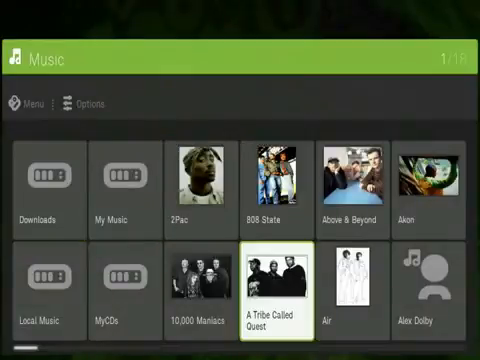
- Return home and expand Pictures to show My Pictures and Internet Pictures
scroll("right", 3)
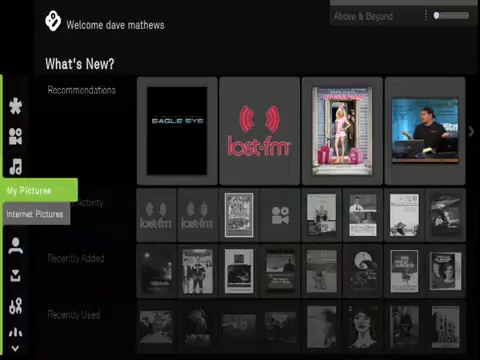
- Browse to Internet Pictures, choose Flickr, and display the My Photos thumbnail grid
left_click(30, 188)
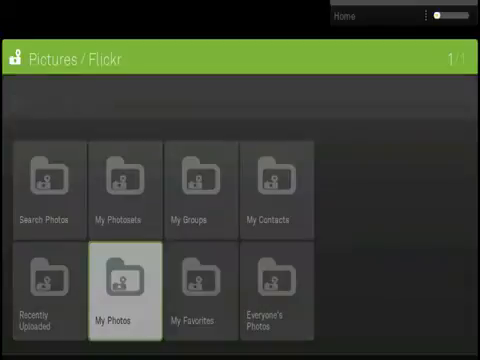
left_click(120, 292)
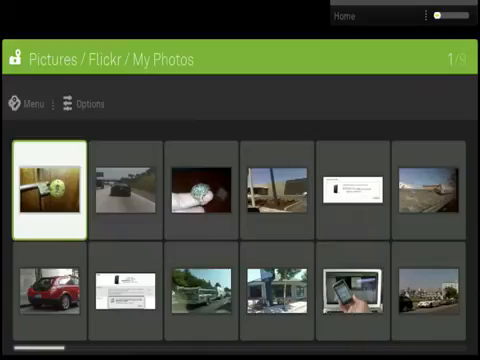